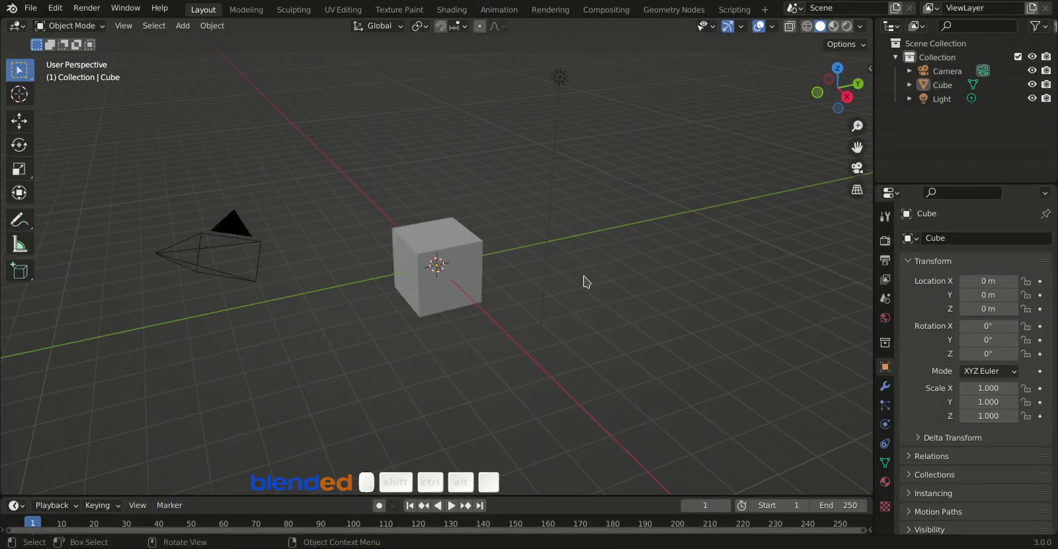
pyautogui.moveTo(451, 295)
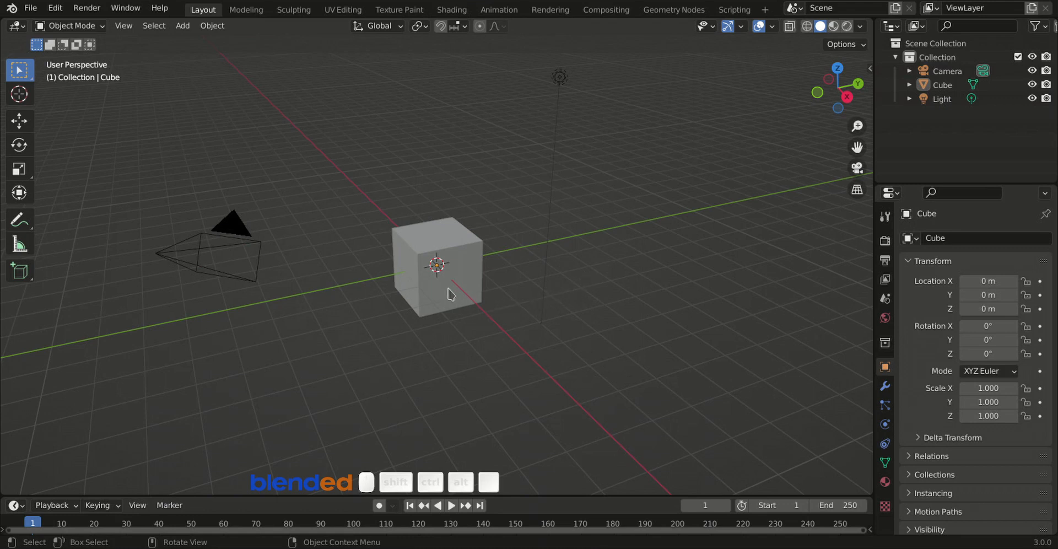
# Select the default cube and delete it, leaving only the camera and light.
pyautogui.click(439, 277)
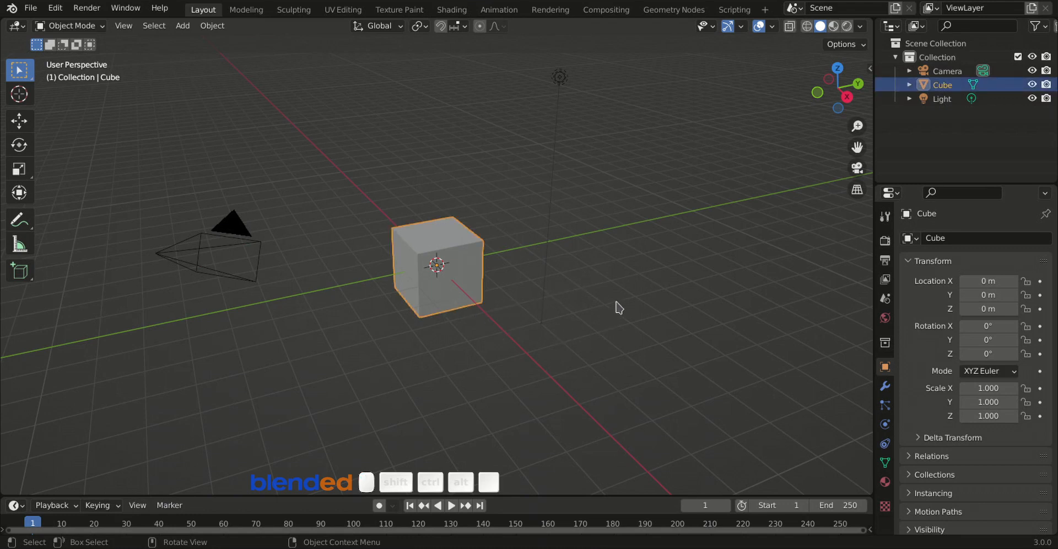
pyautogui.press('x')
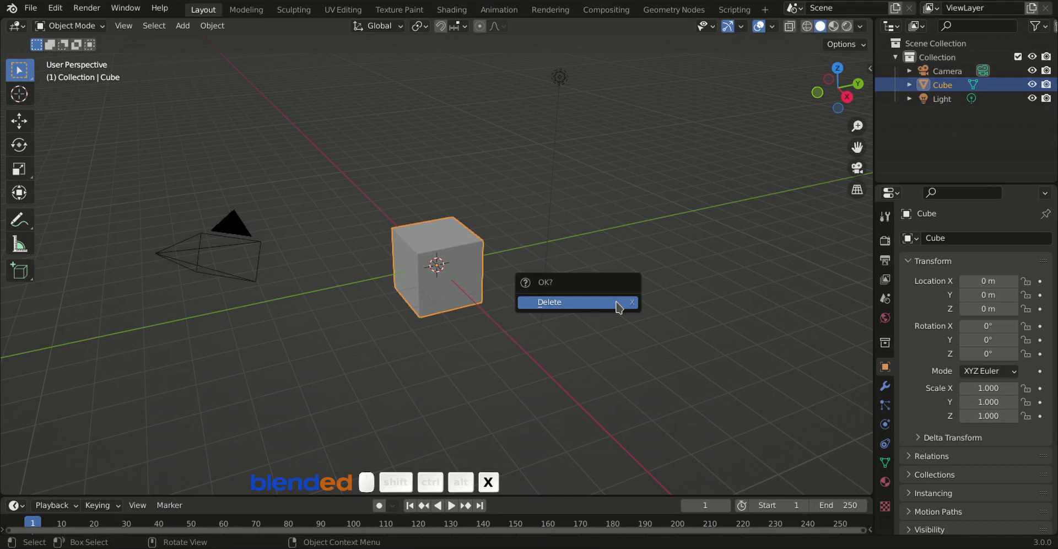
pyautogui.click(548, 301)
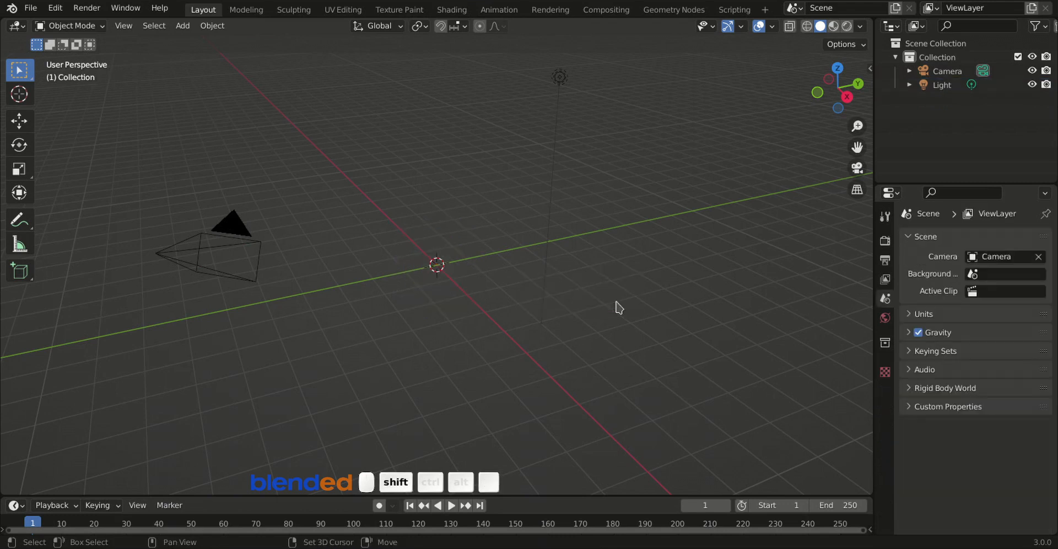
# Add a circle mesh at the origin with Vertices set to 10.
pyautogui.click(551, 295)
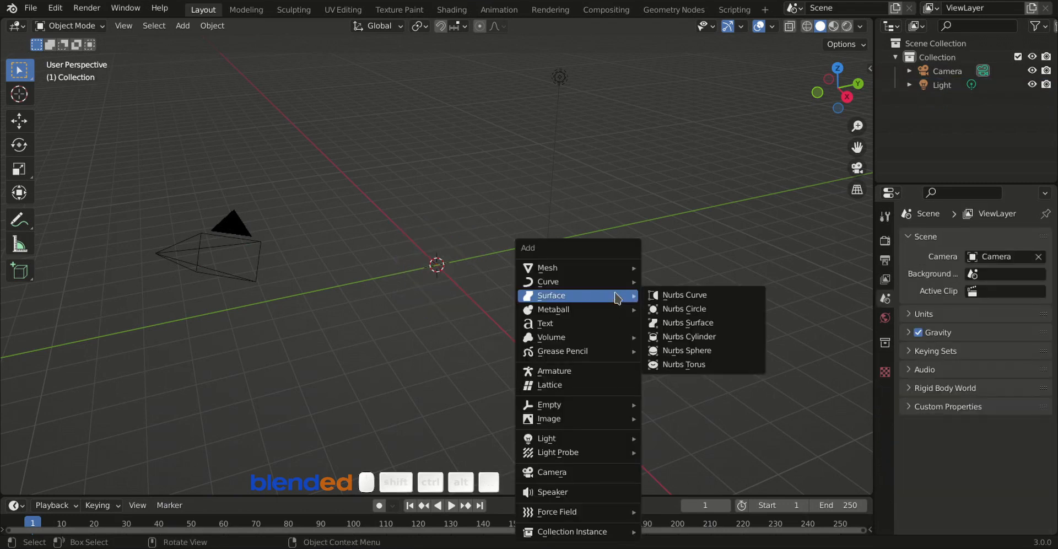
pyautogui.moveTo(548, 267)
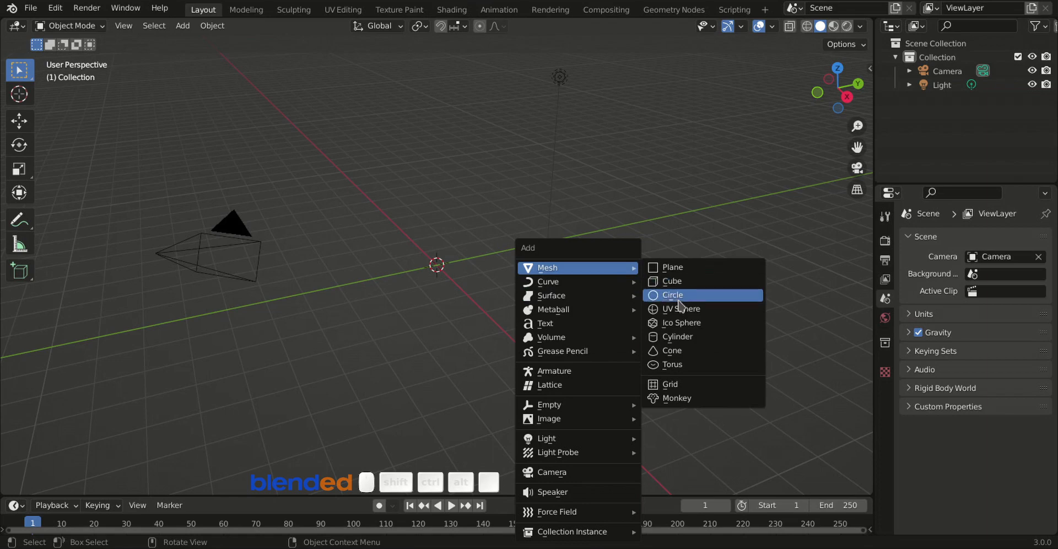
pyautogui.click(672, 294)
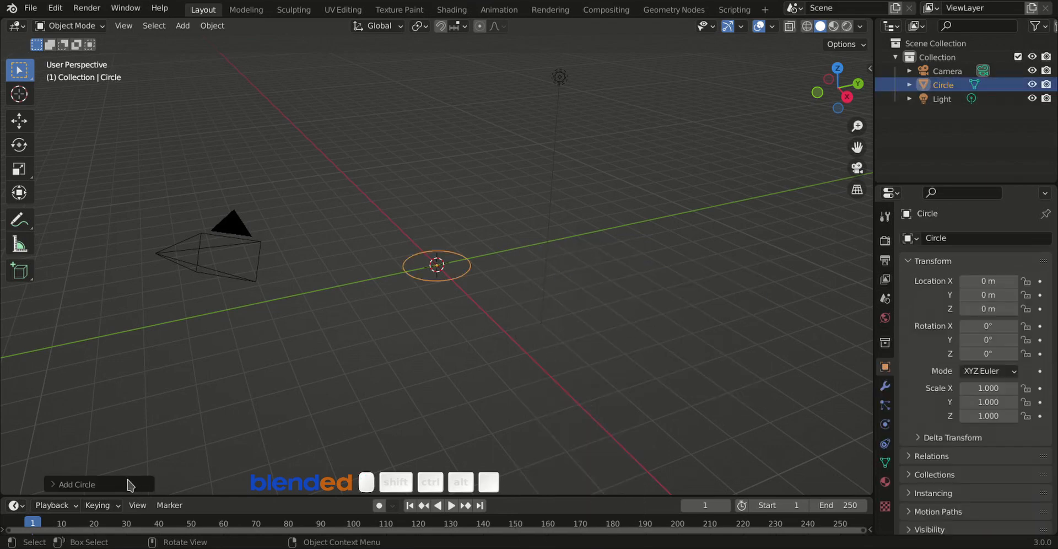
pyautogui.click(78, 484)
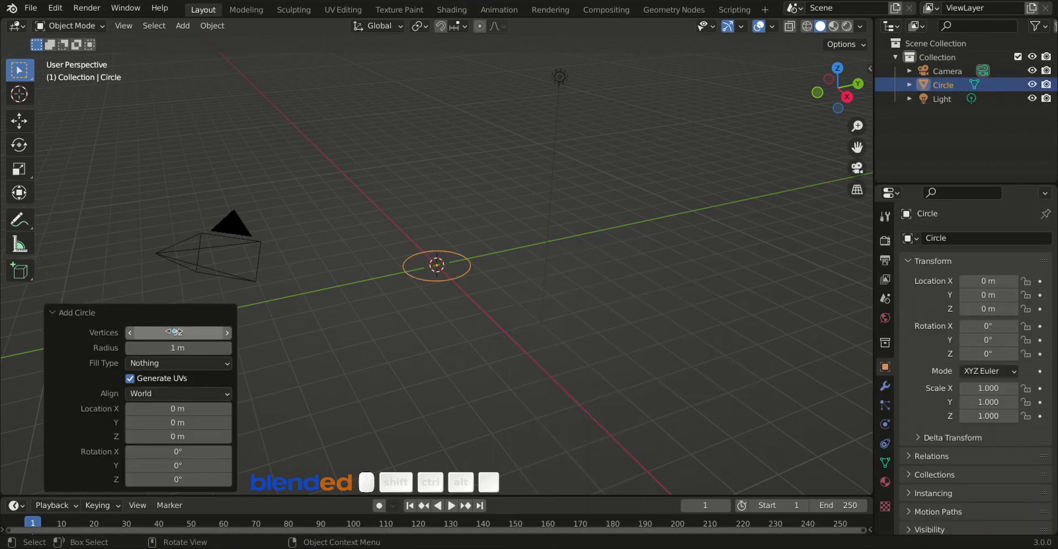
pyautogui.click(178, 332)
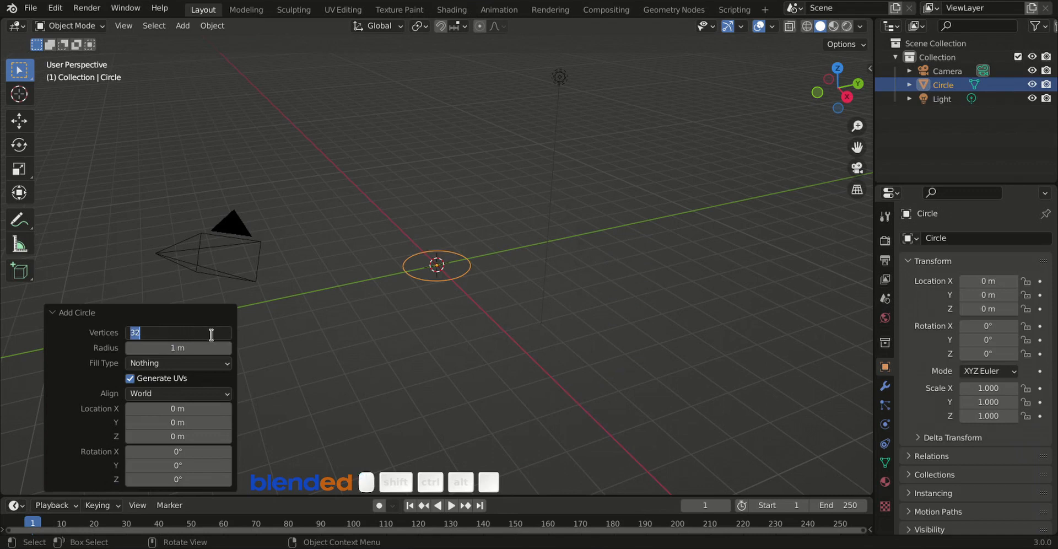
pyautogui.write('10')
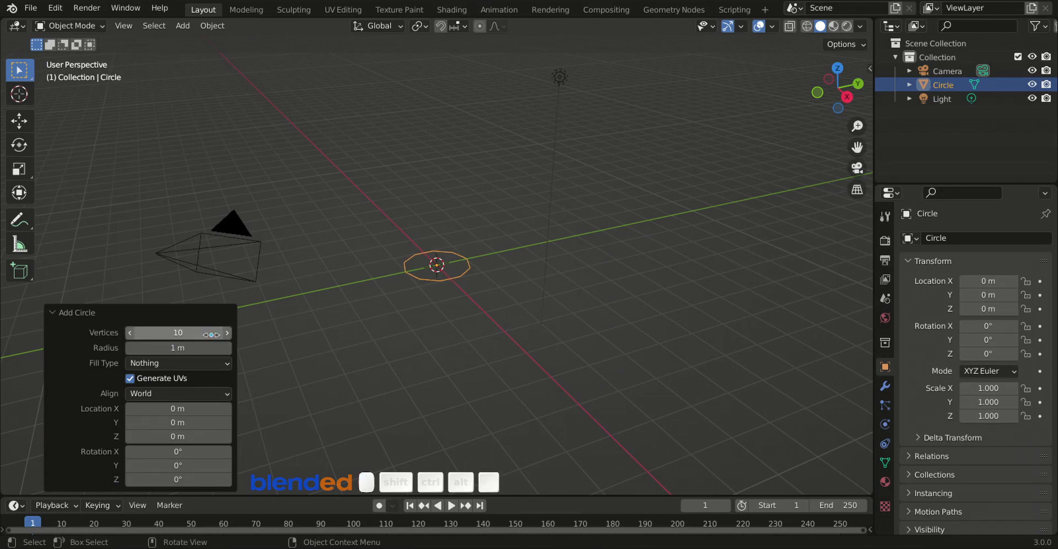
pyautogui.click(75, 312)
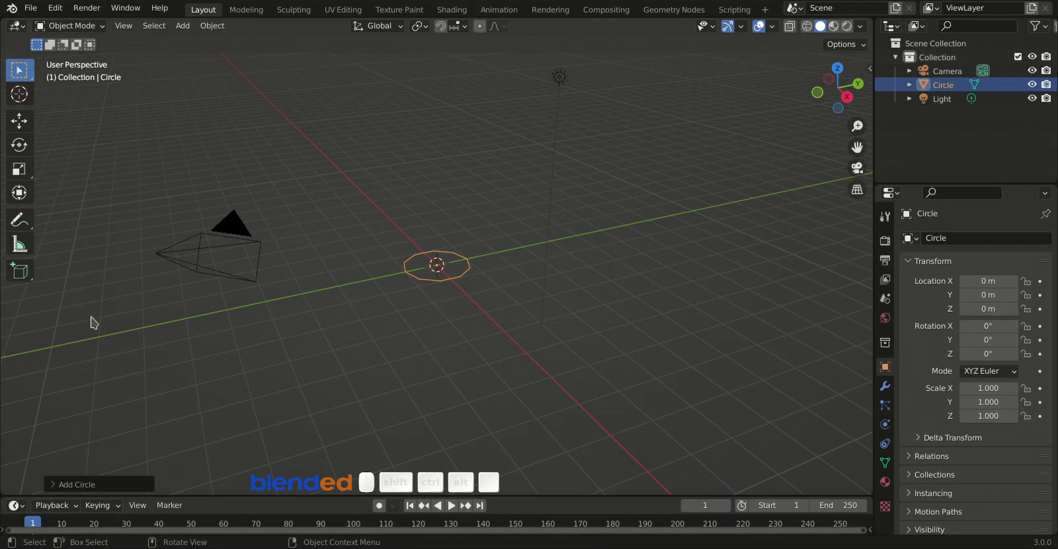
pyautogui.moveTo(485, 237)
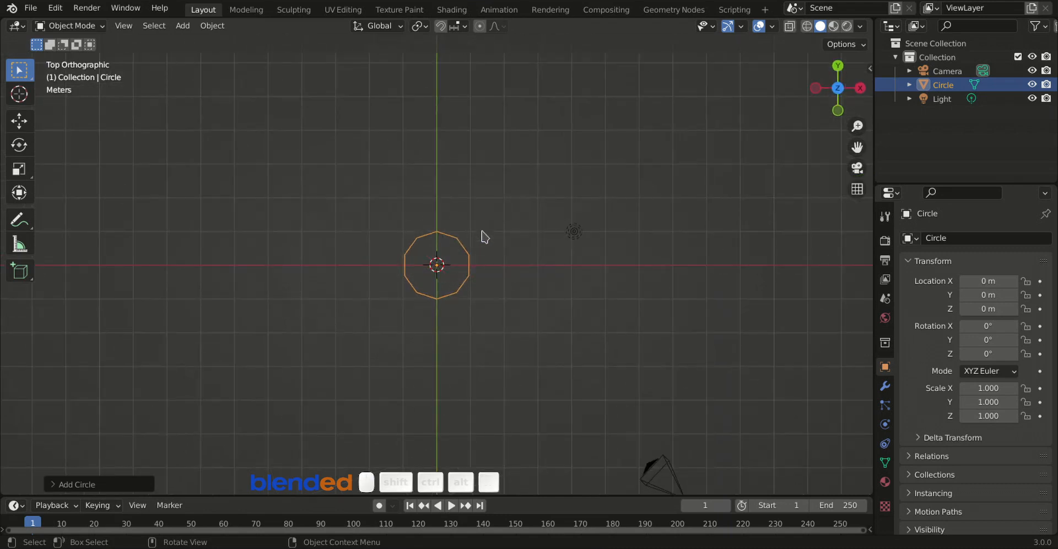
# Zoom in on the ten-sided circle from the top orthographic view.
pyautogui.scroll(3)
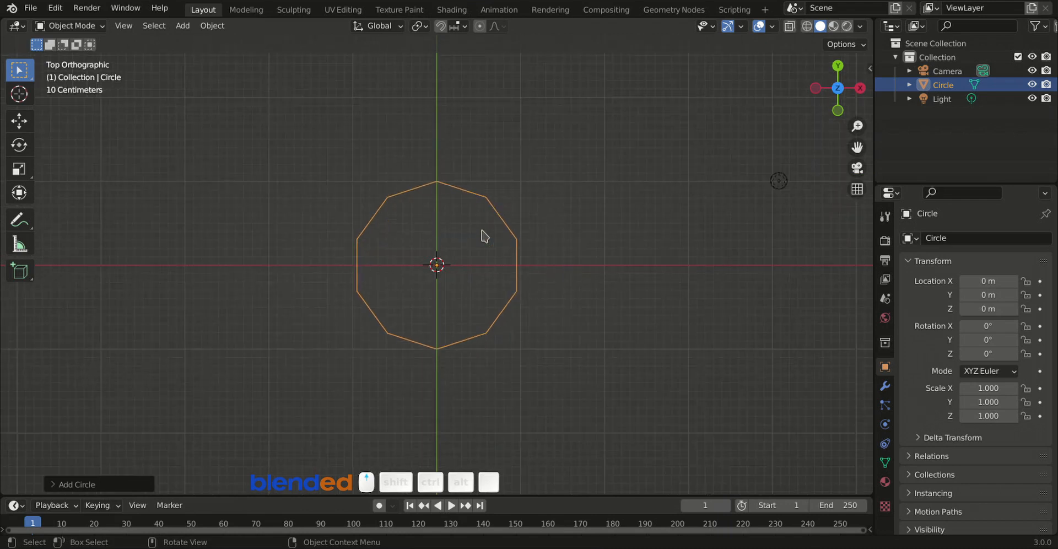
pyautogui.scroll(3)
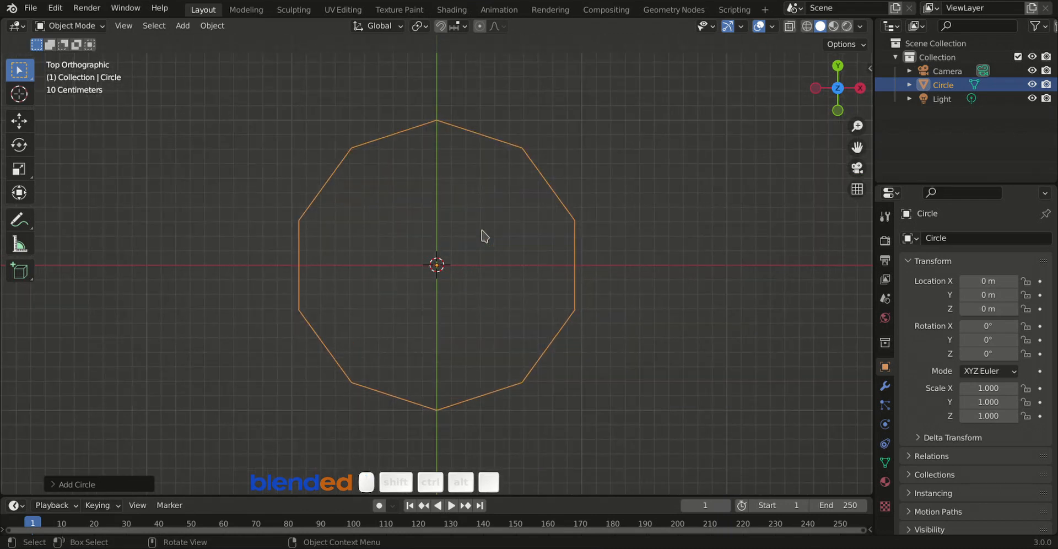
# In Edit Mode, checker-deselect, scale alternate vertices inward into star points, and fill the face.
pyautogui.press('Tab')
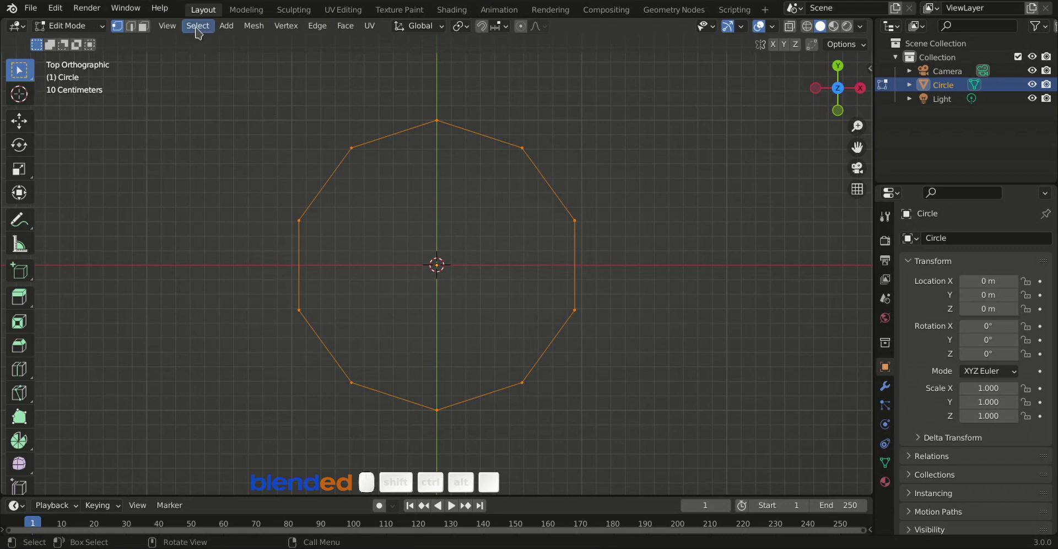
pyautogui.click(198, 26)
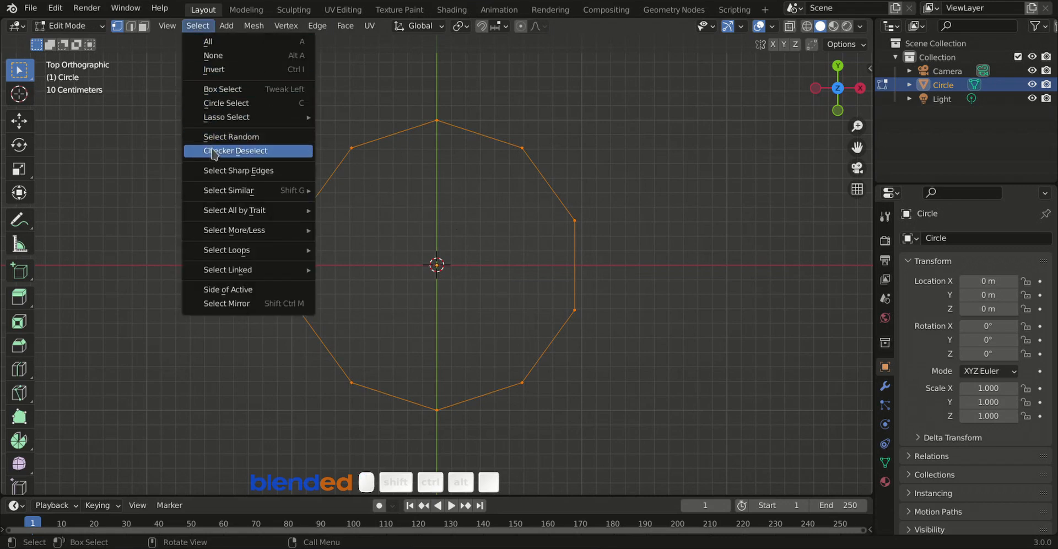
pyautogui.click(235, 150)
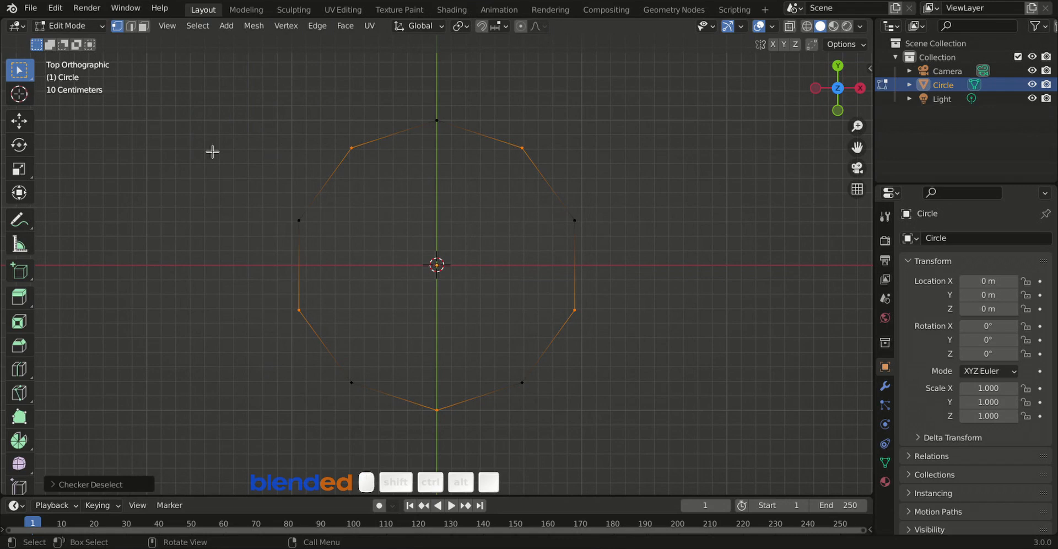
pyautogui.press('s')
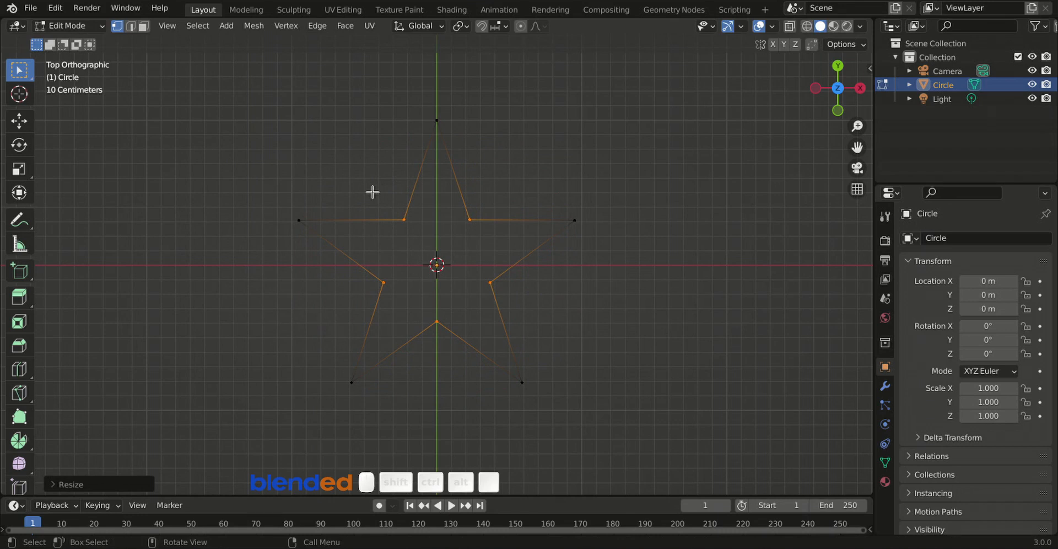
pyautogui.press('f')
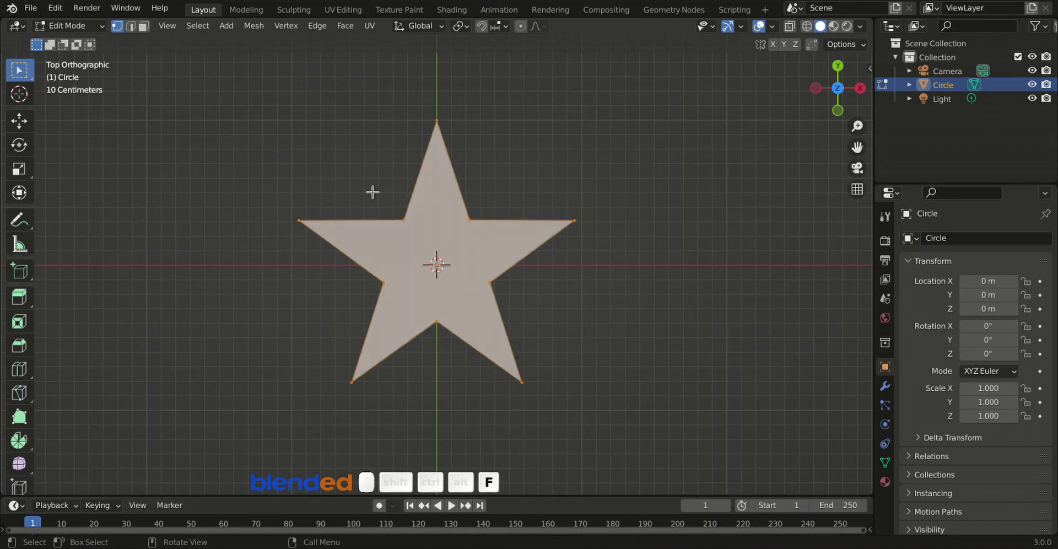
pyautogui.press('f')
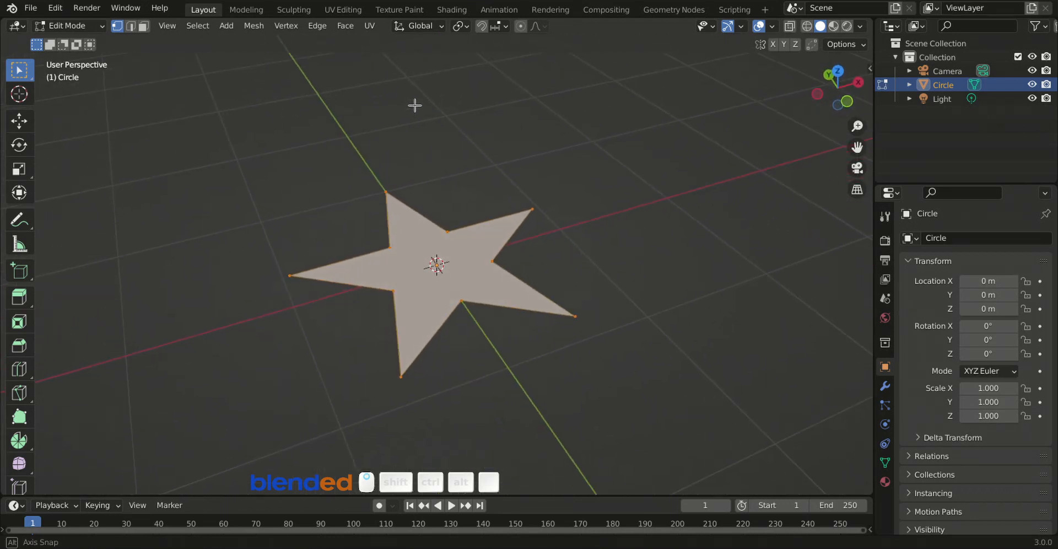
# Extrude the star face upward into a thick slab.
pyautogui.press('e')
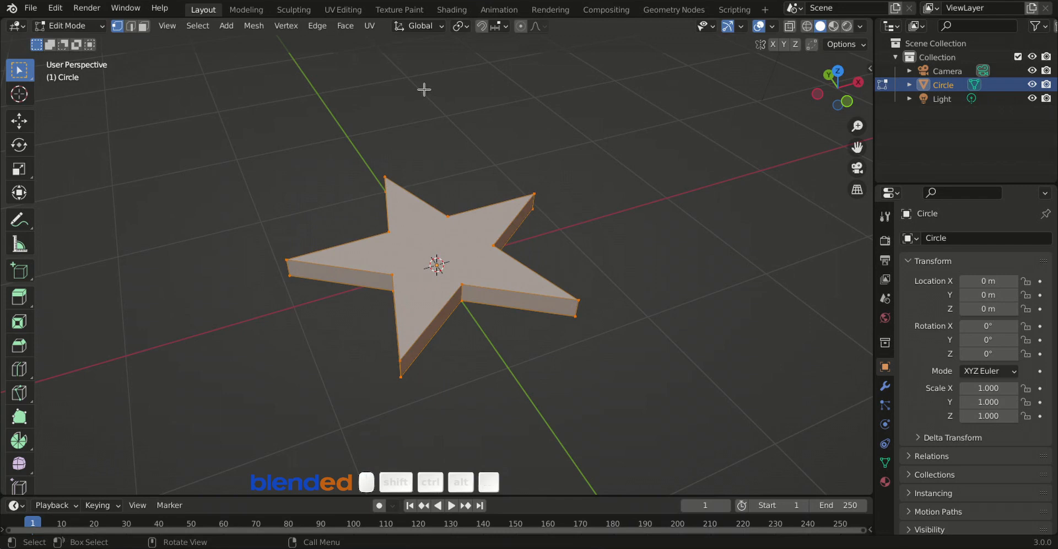
pyautogui.scroll(3)
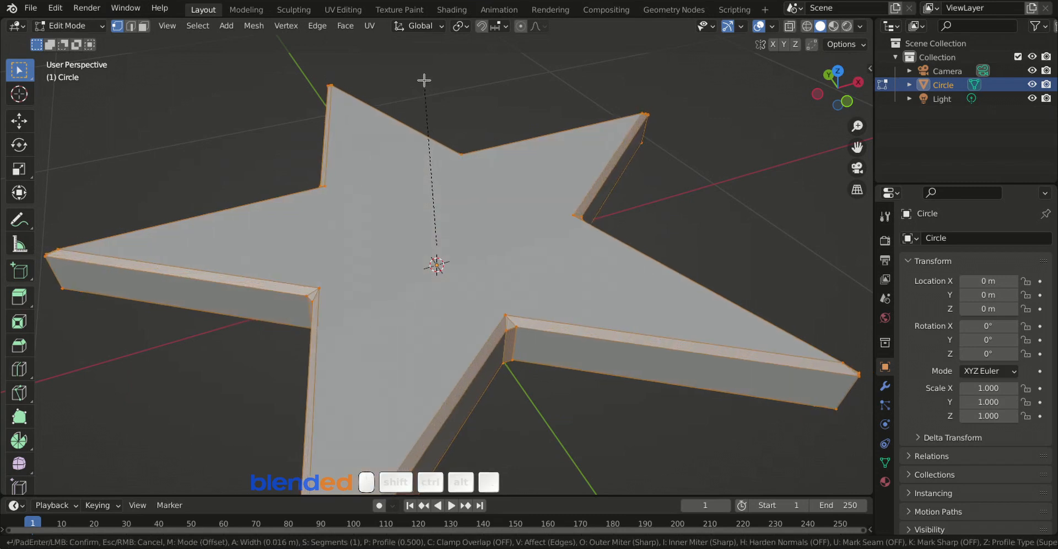
pyautogui.moveTo(424, 81)
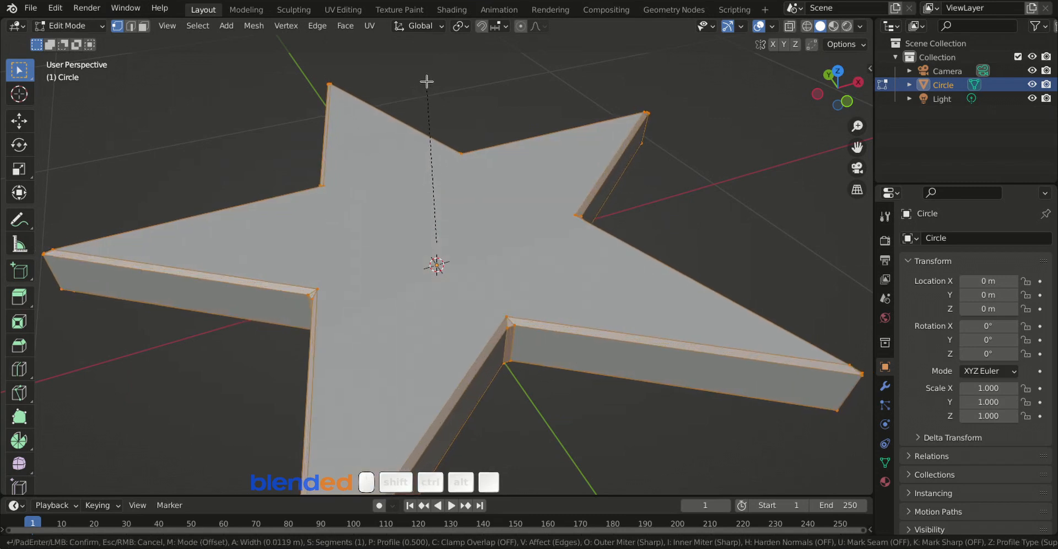
pyautogui.moveTo(429, 84)
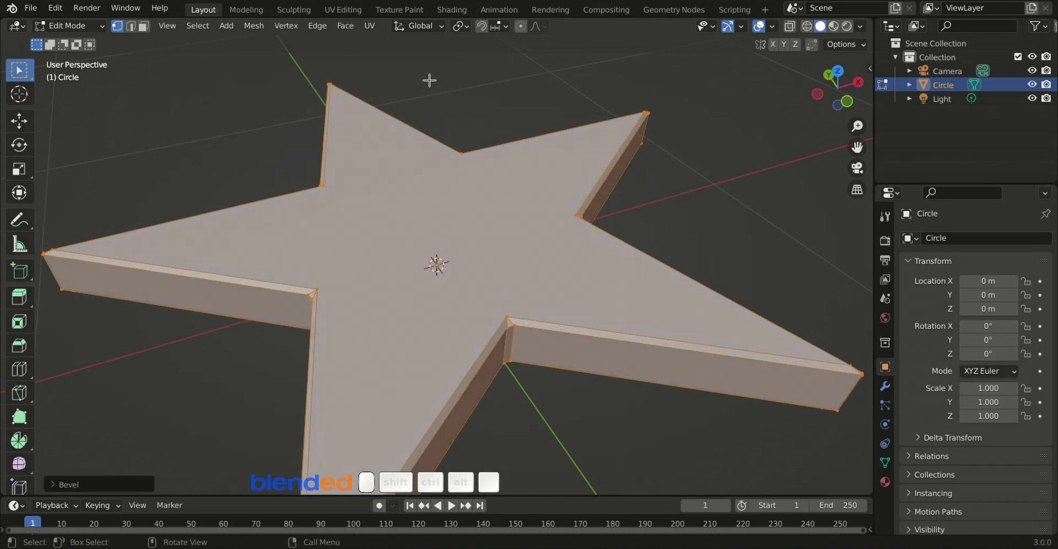
# Return the bevelled star slab to Object Mode.
pyautogui.press('Tab')
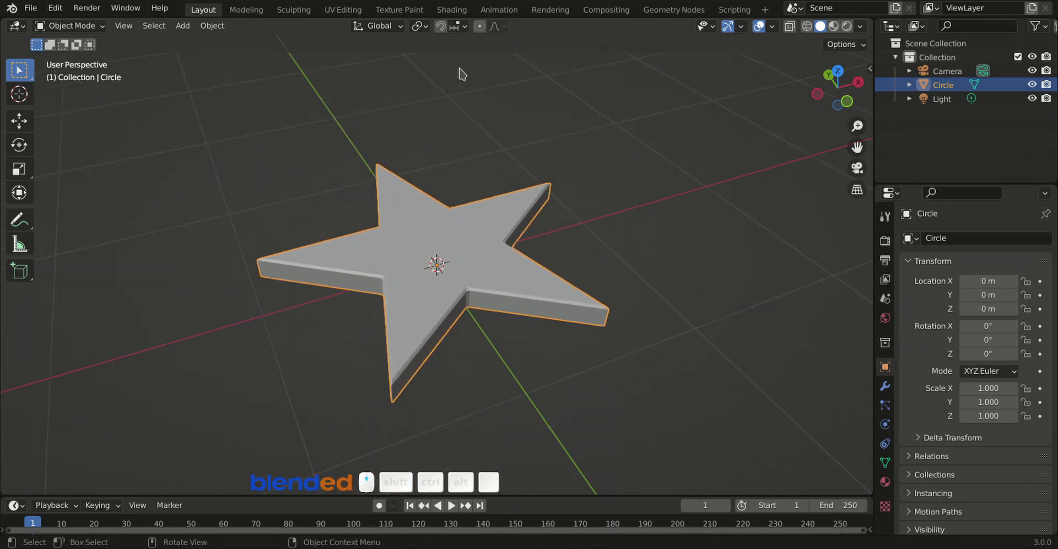
pyautogui.moveTo(113, 251)
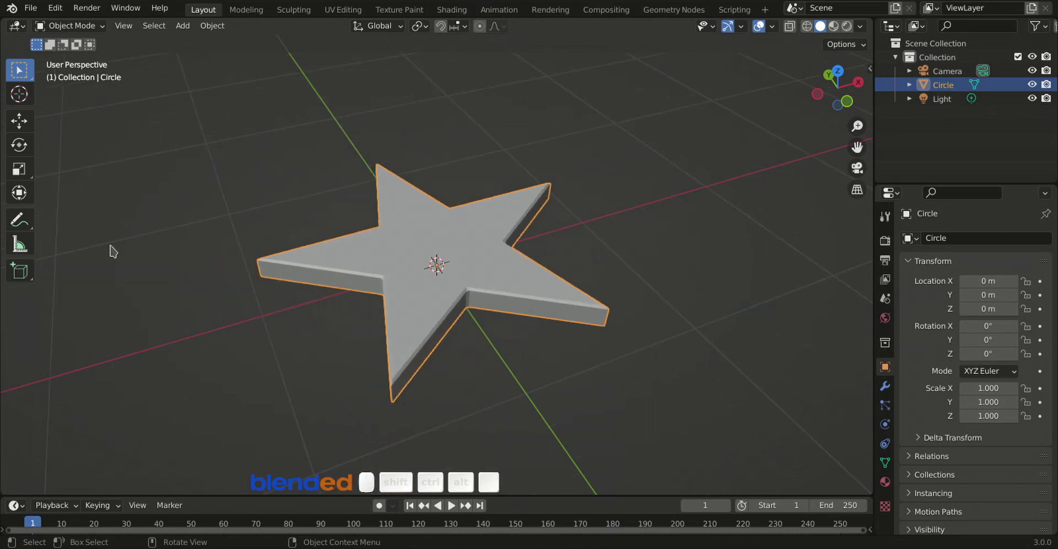